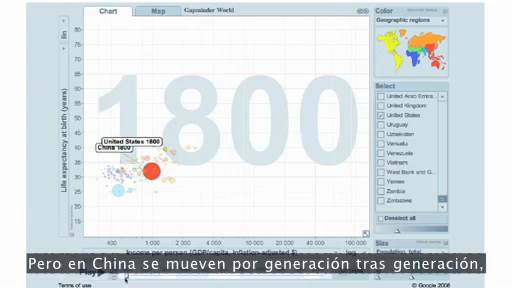
# Play the life expectancy versus income bubble chart forward from 1800
pyautogui.click(88, 272)
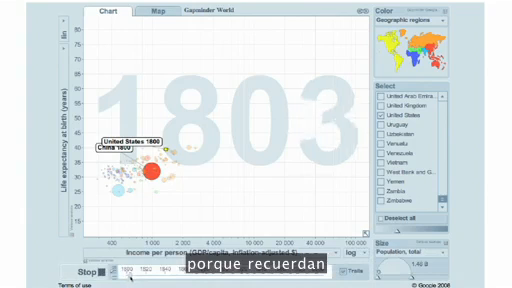